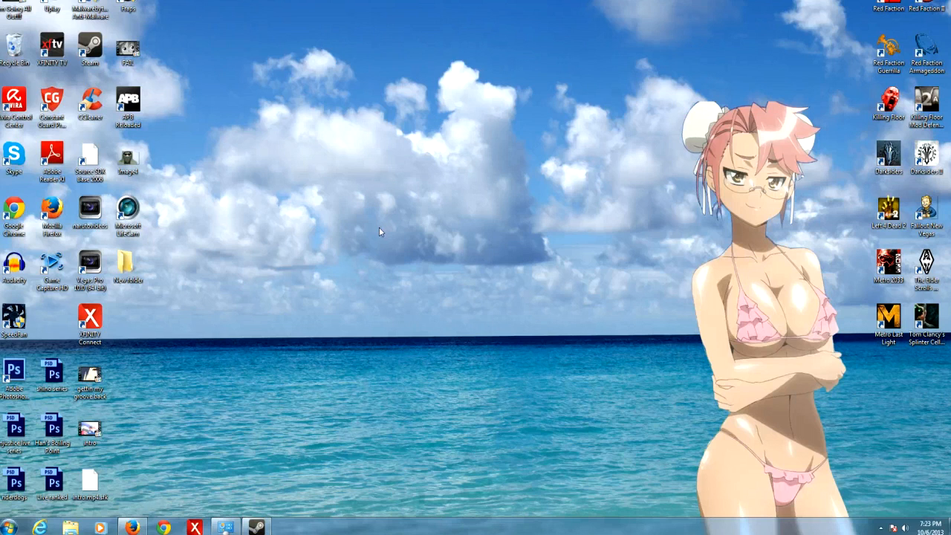
mouse_move(251, 96)
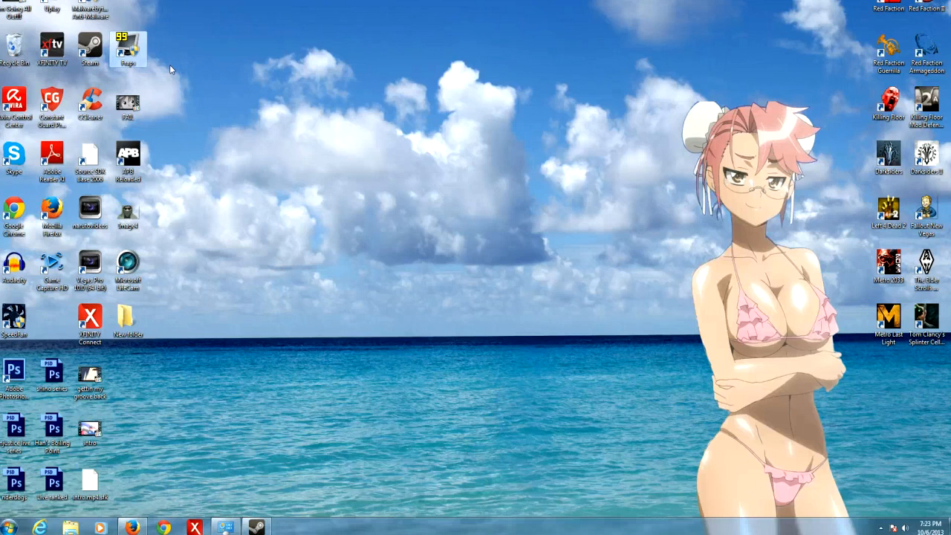
mouse_move(282, 338)
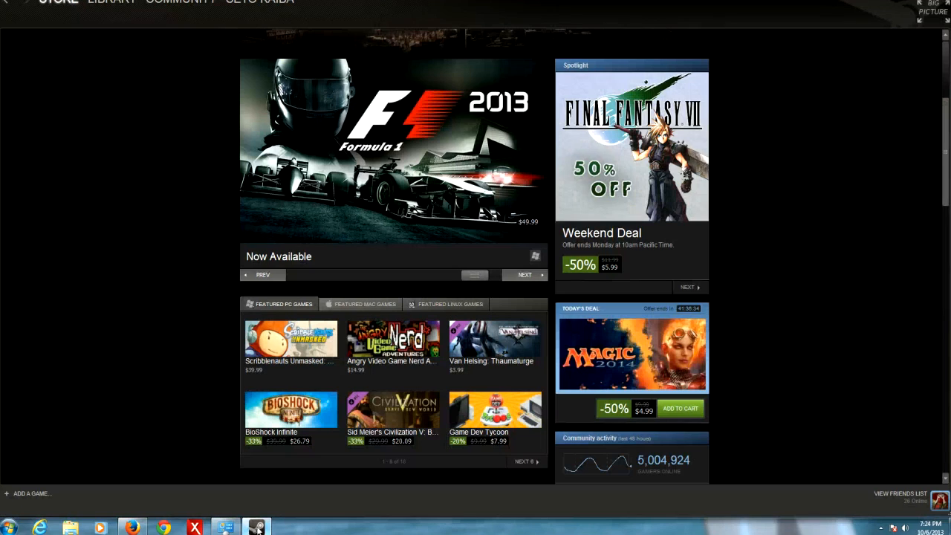
Search the Store for 'na' and land on the Naruto STORM 3 Full Burst page with another screenshot shown
left_click(112, 2)
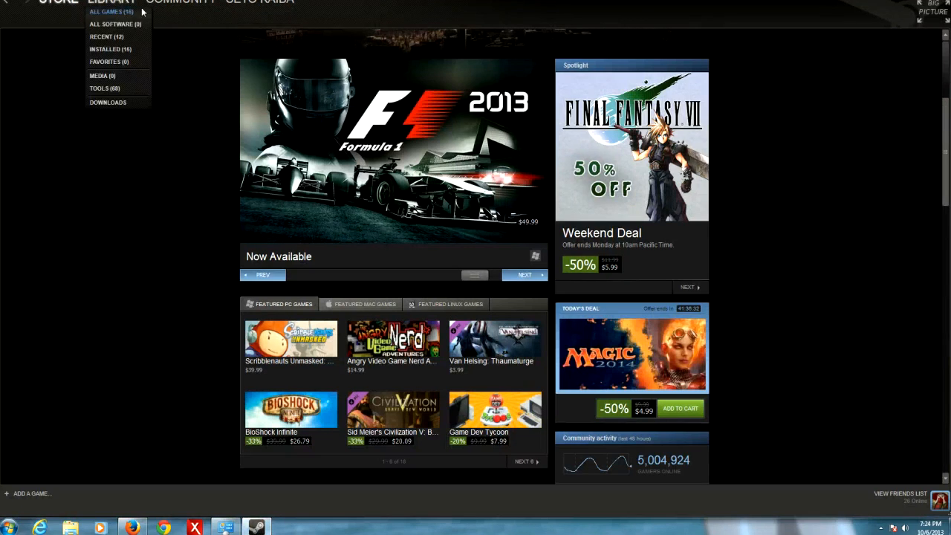
left_click(58, 2)
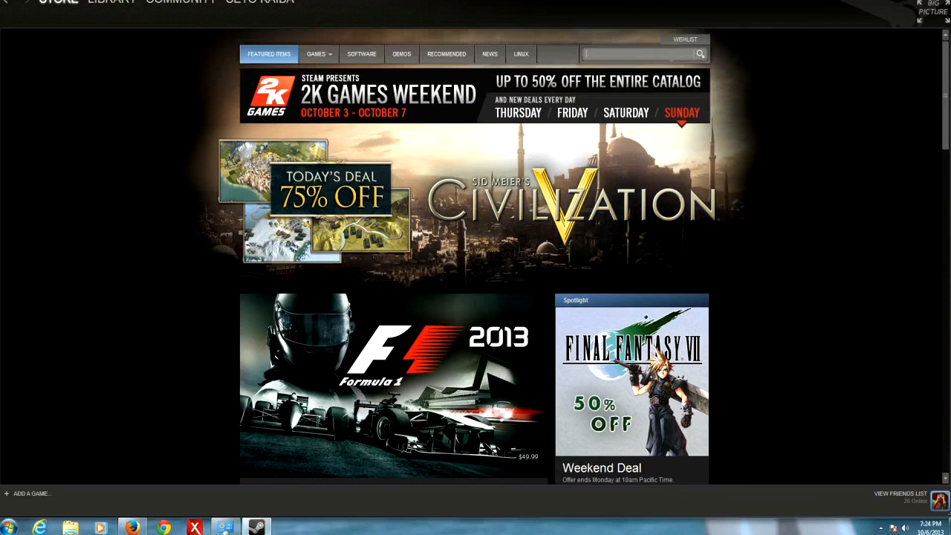
type("na")
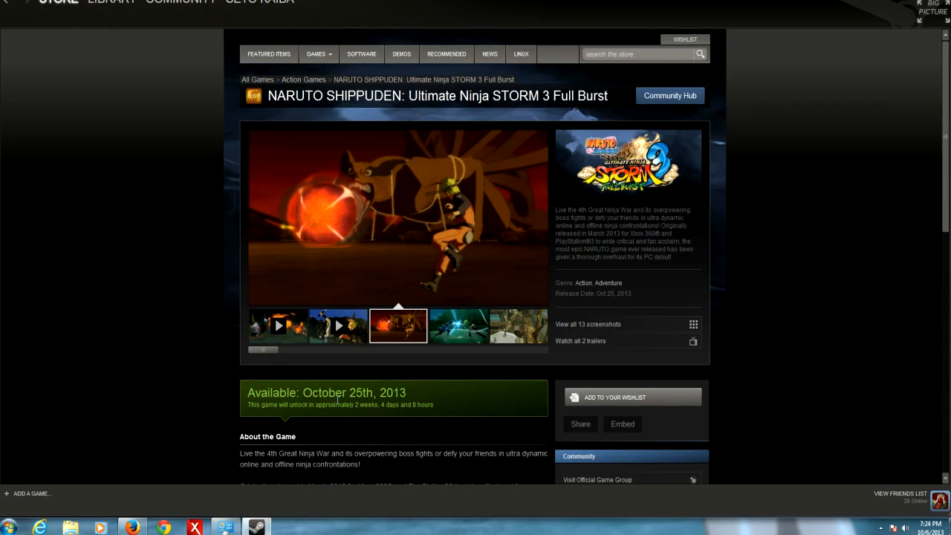
left_click(458, 325)
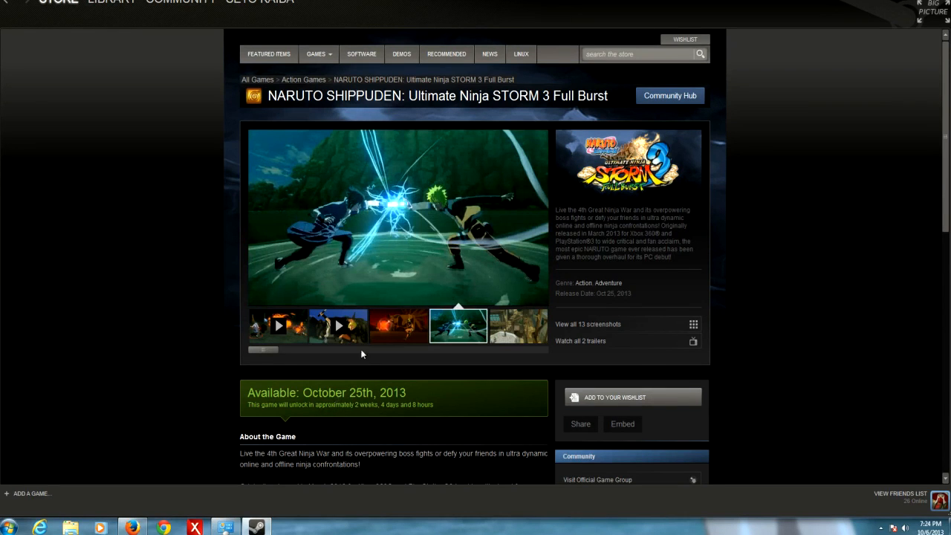
Scroll through the store page's details and system requirements, then back up to the top
scroll("down", 3)
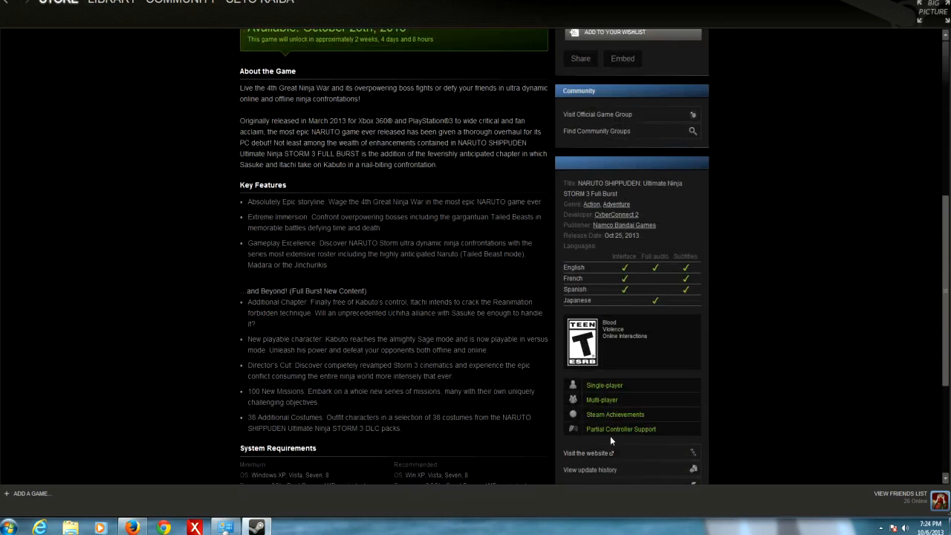
mouse_move(752, 378)
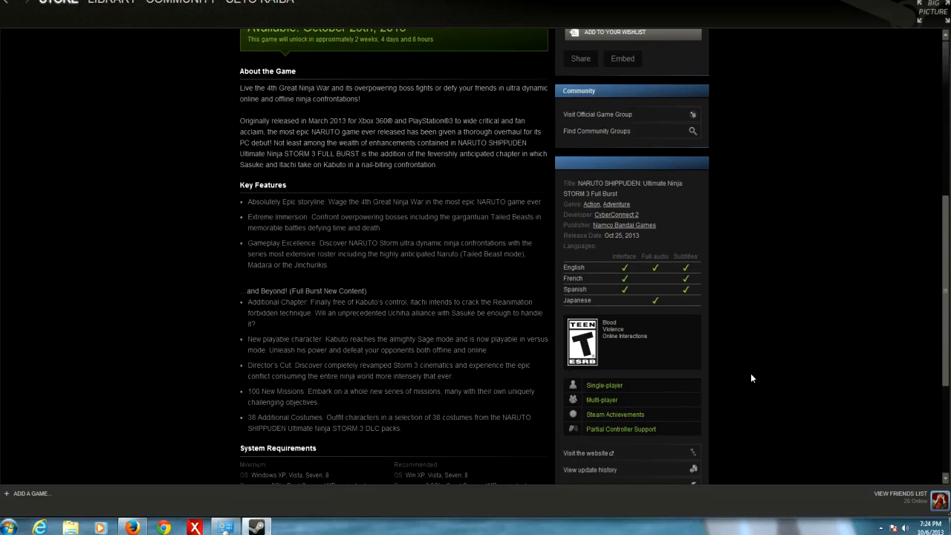
mouse_move(645, 429)
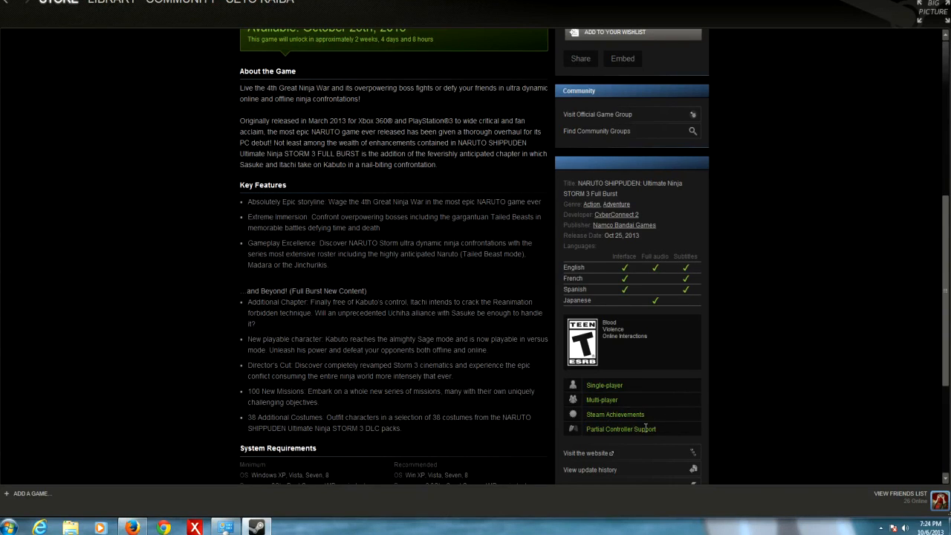
mouse_move(510, 387)
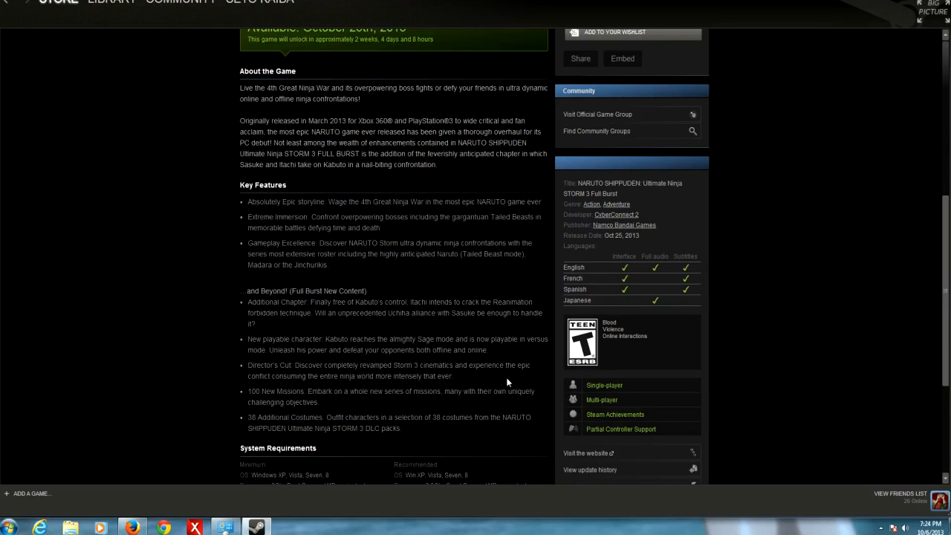
mouse_move(508, 375)
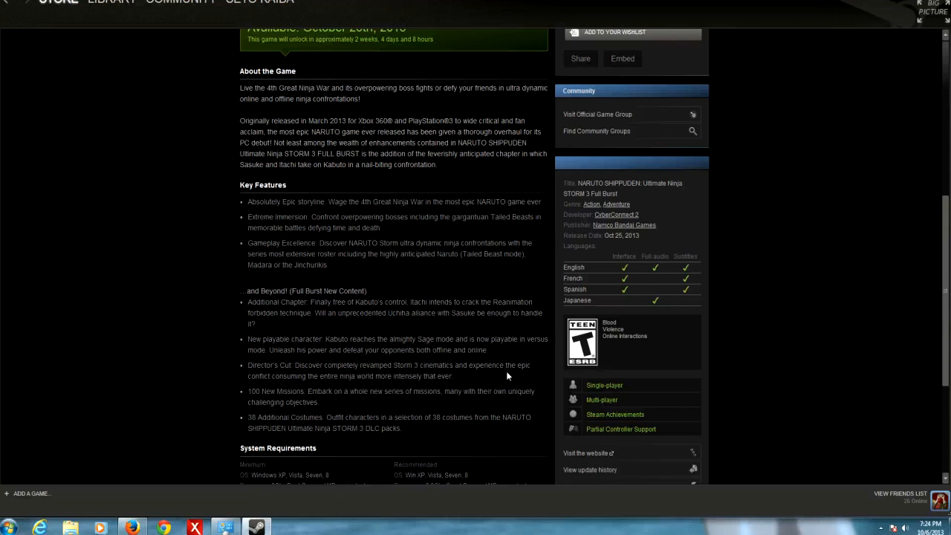
scroll("down", 3)
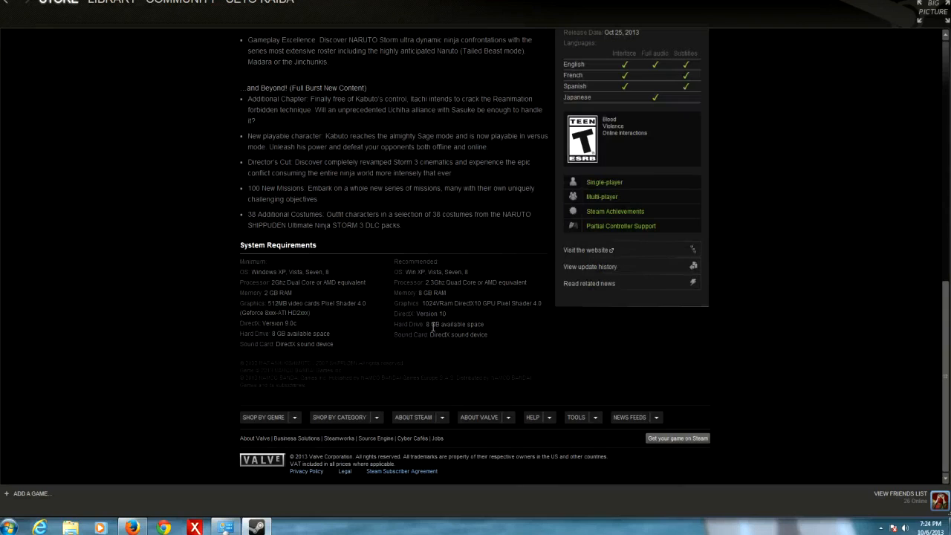
scroll("up", 3)
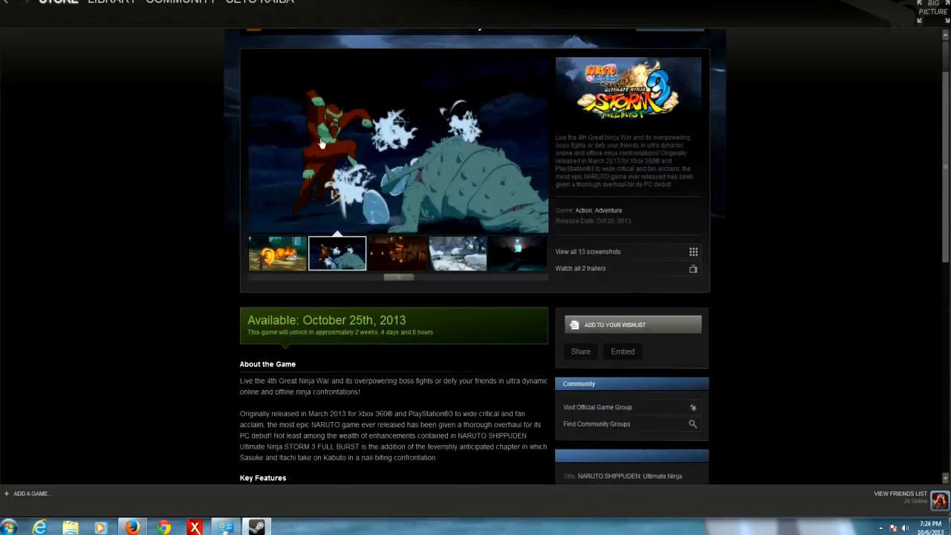
scroll("up", 3)
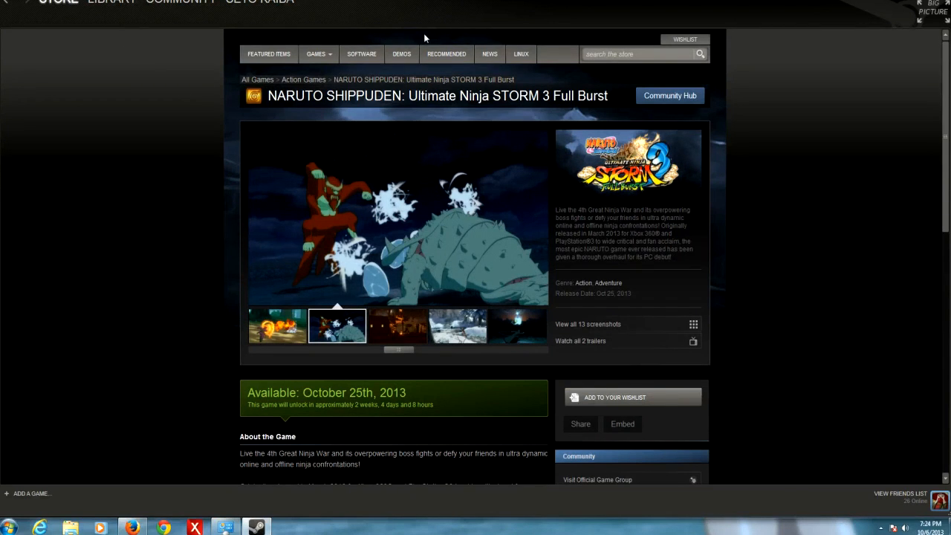
Check Library downloads showing Left 4 Dead 2 Workshop Content ready to play
left_click(112, 3)
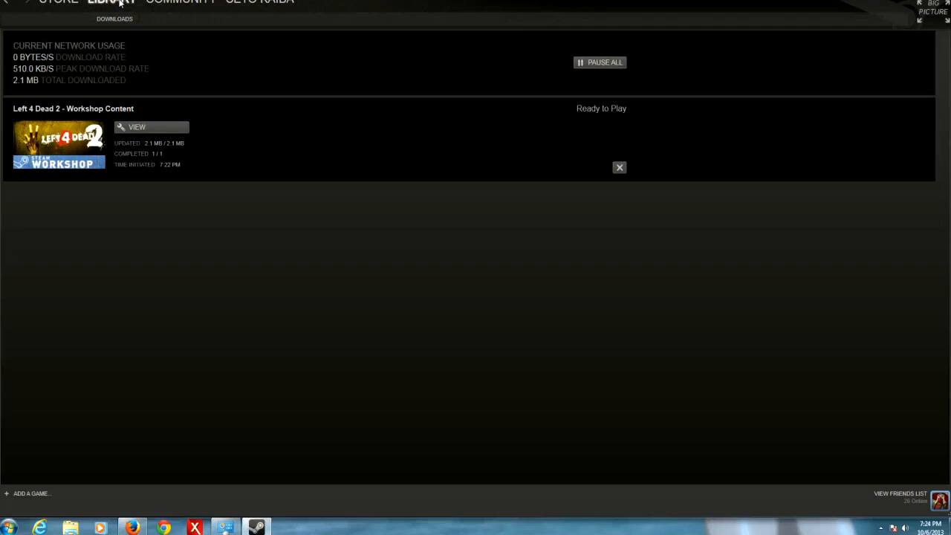
left_click(57, 2)
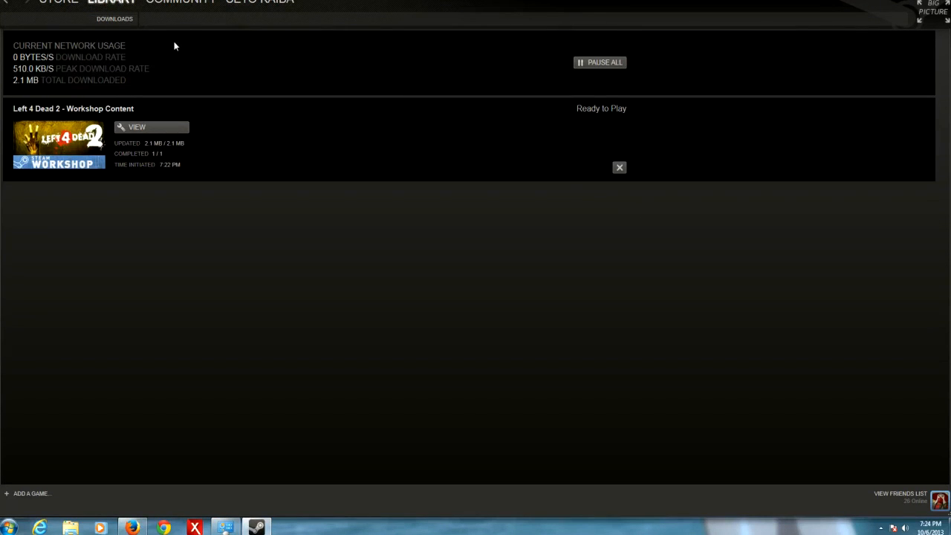
mouse_move(127, 49)
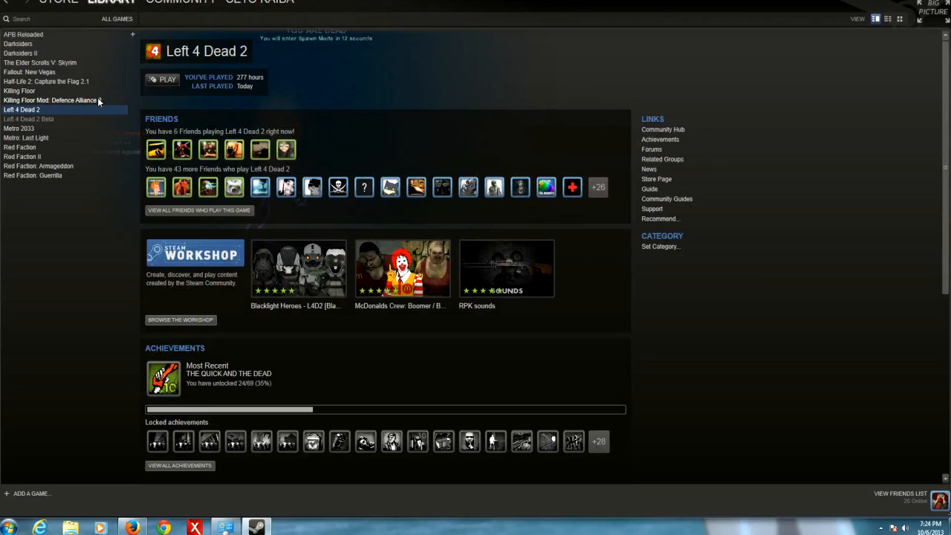
mouse_move(85, 71)
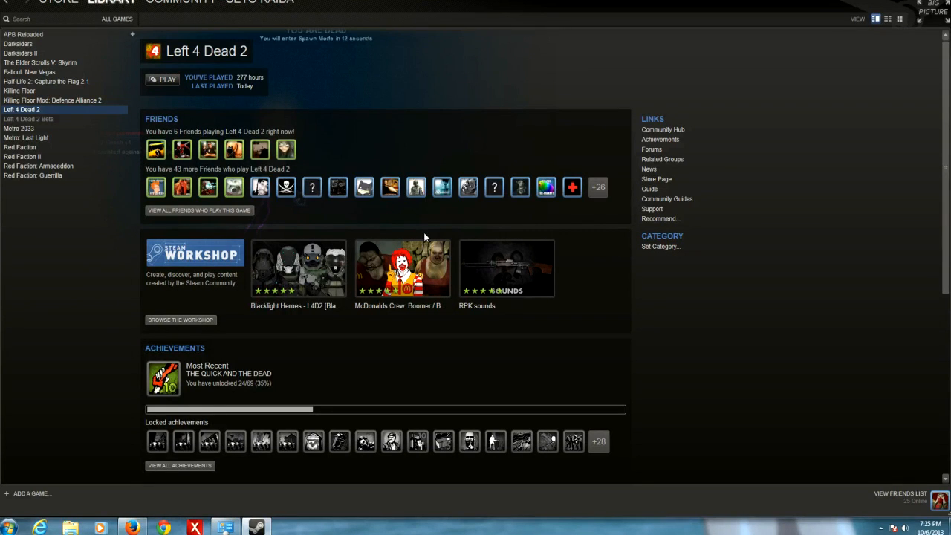
Browse down through the Left 4 Dead 2 Workshop mod listing
left_click(181, 320)
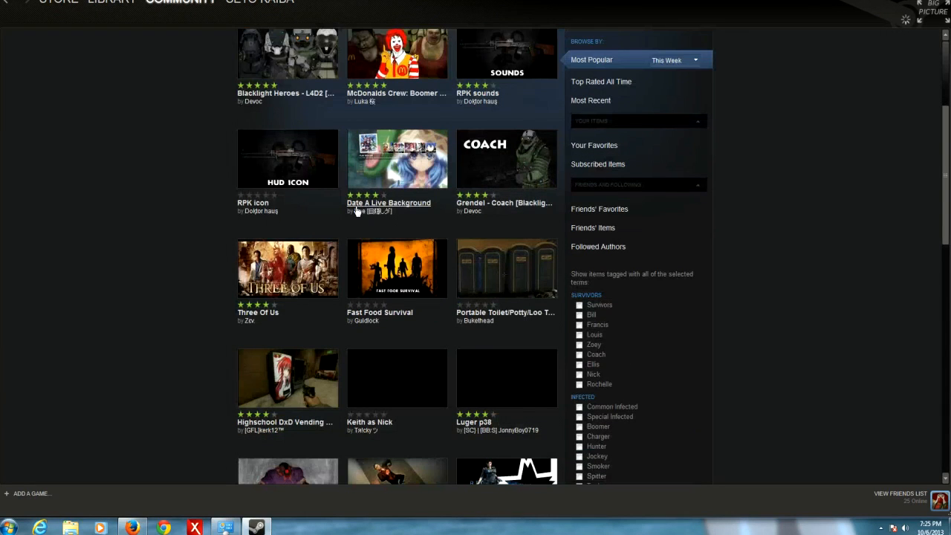
mouse_move(397, 378)
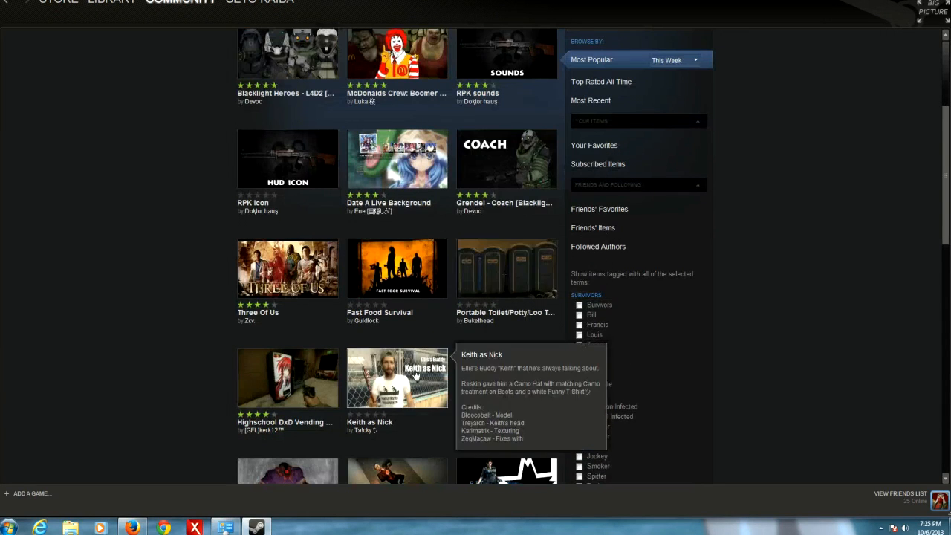
scroll("down", 3)
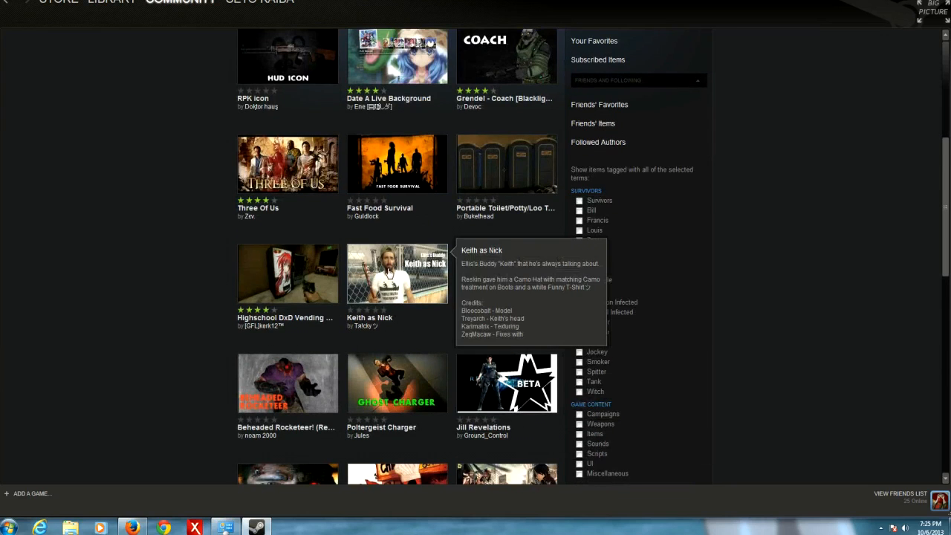
scroll("down", 3)
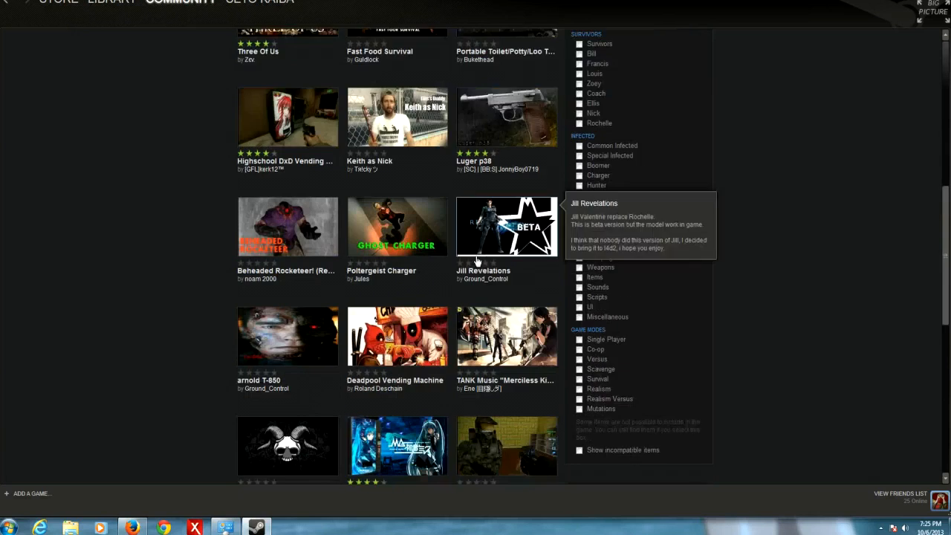
scroll("down", 3)
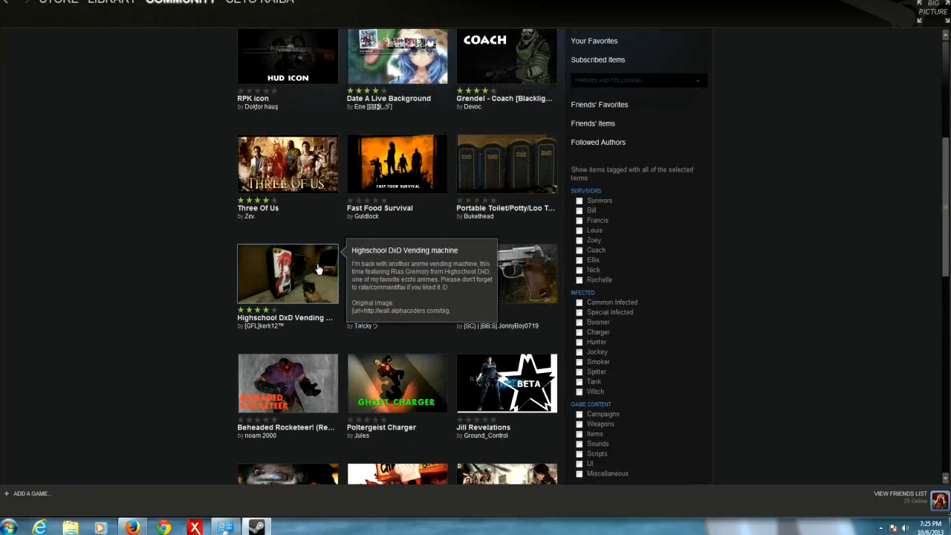
View the Highschool DxD Vending machine mod page and its screenshots
left_click(288, 273)
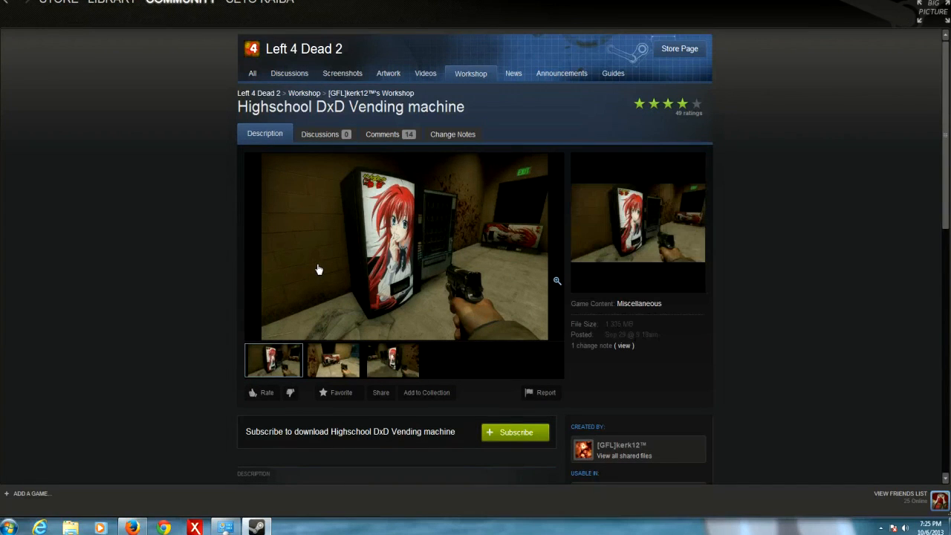
left_click(333, 360)
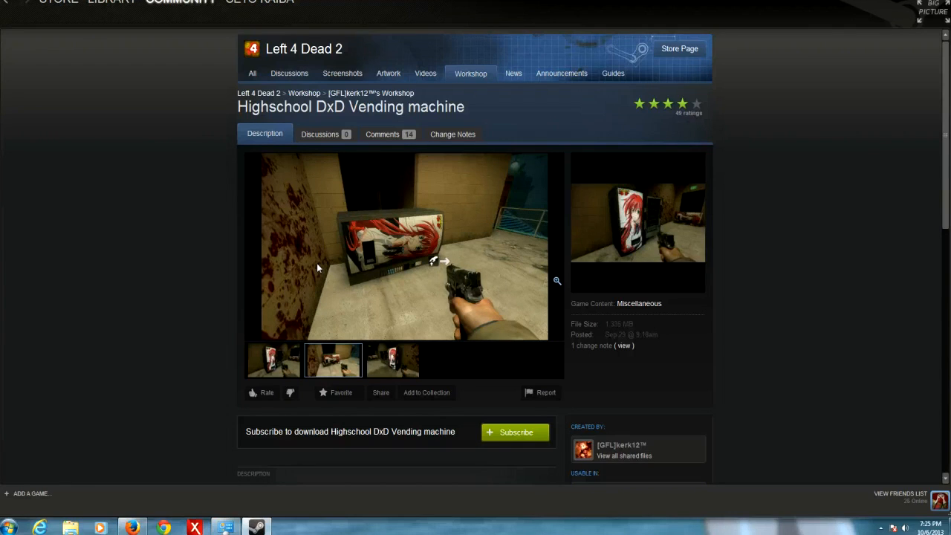
mouse_move(66, 113)
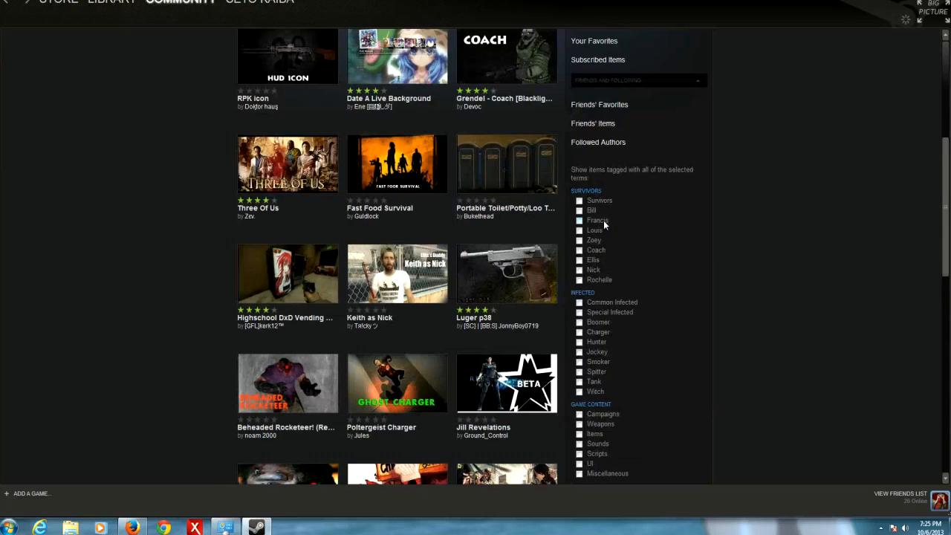
Search the Workshop for 'naruto' and view the Naruto cross L4D2 mod page, already subscribed
scroll("up", 3)
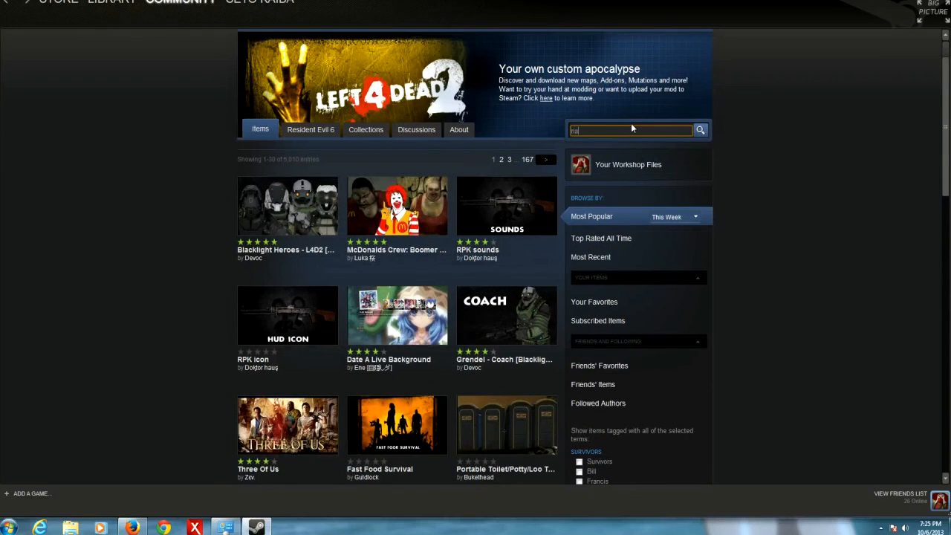
left_click(699, 130)
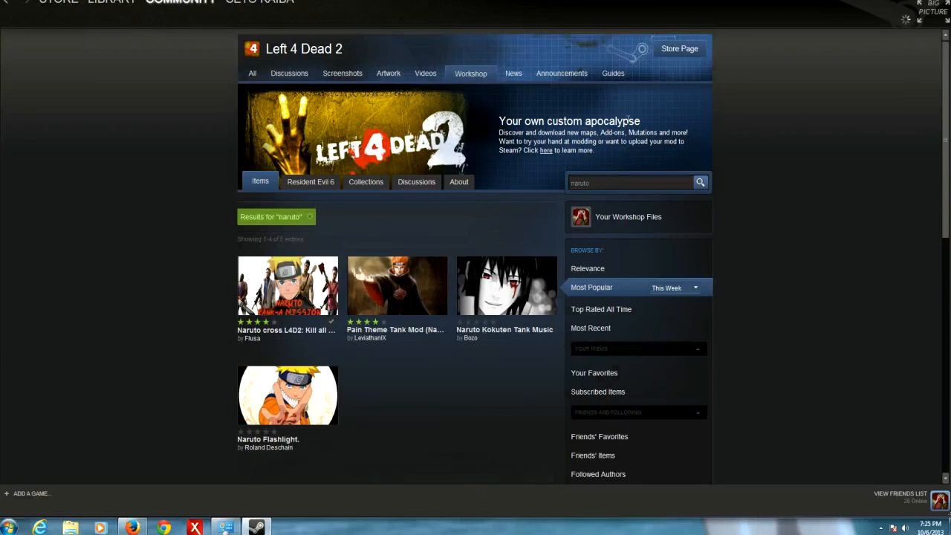
left_click(287, 286)
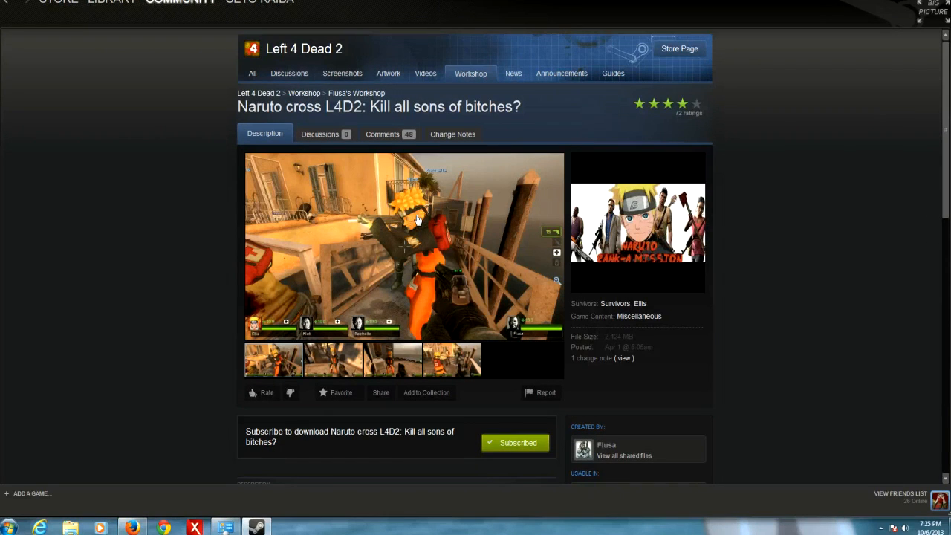
mouse_move(420, 217)
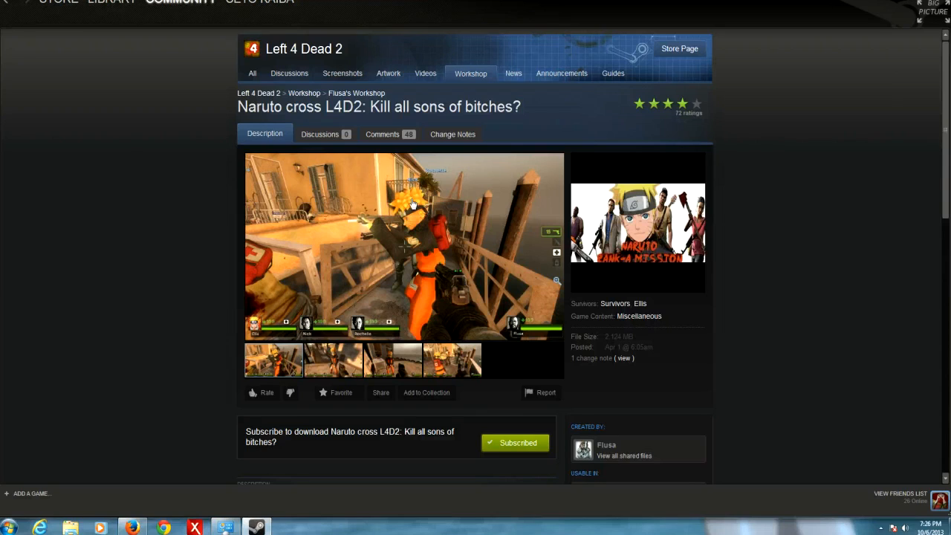
mouse_move(408, 202)
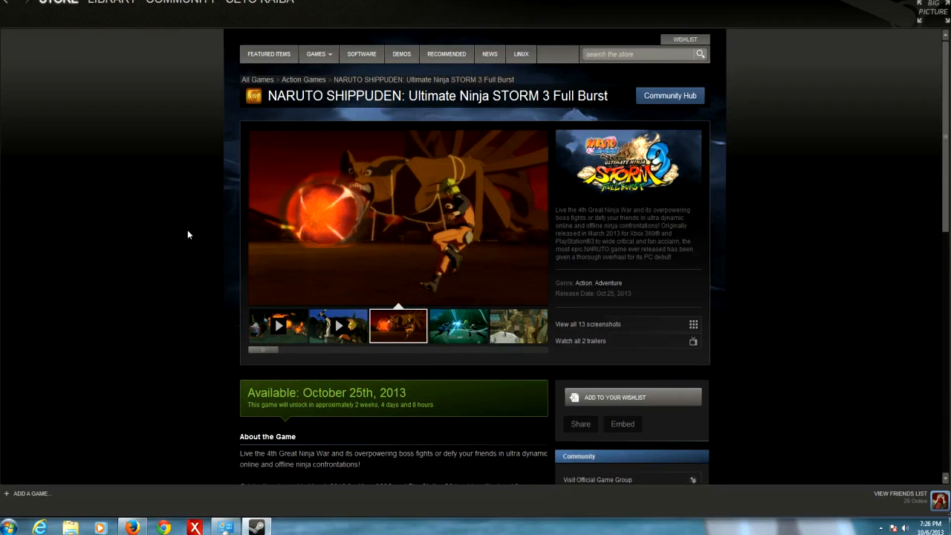
left_click(459, 325)
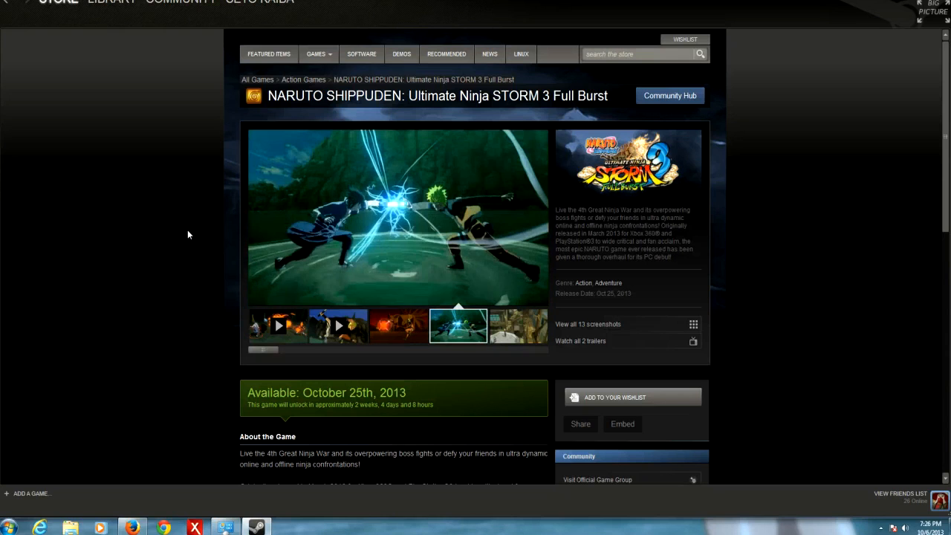
left_click(398, 325)
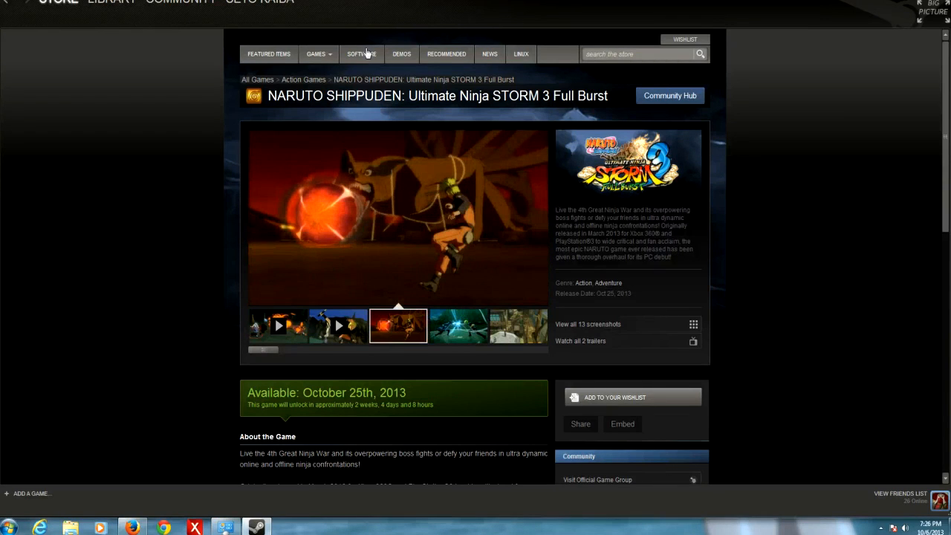
mouse_move(384, 217)
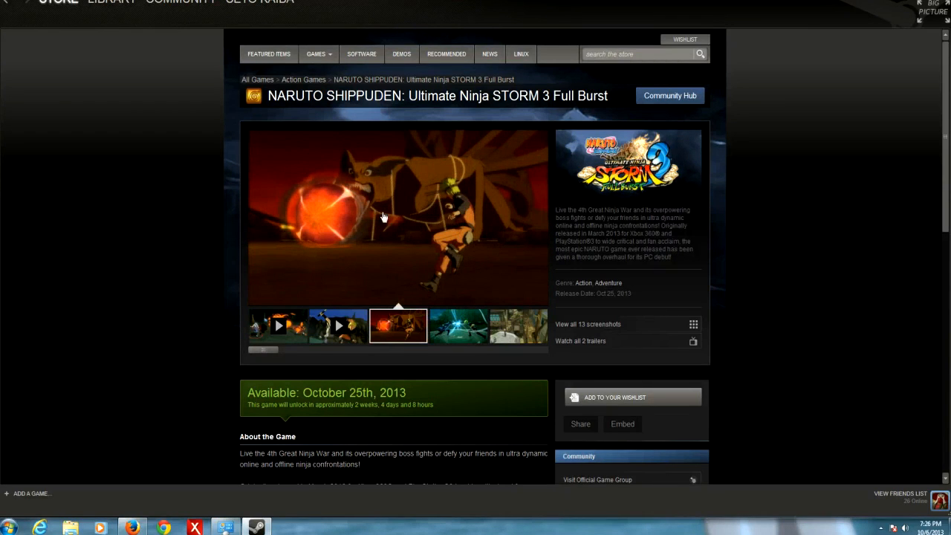
mouse_move(375, 295)
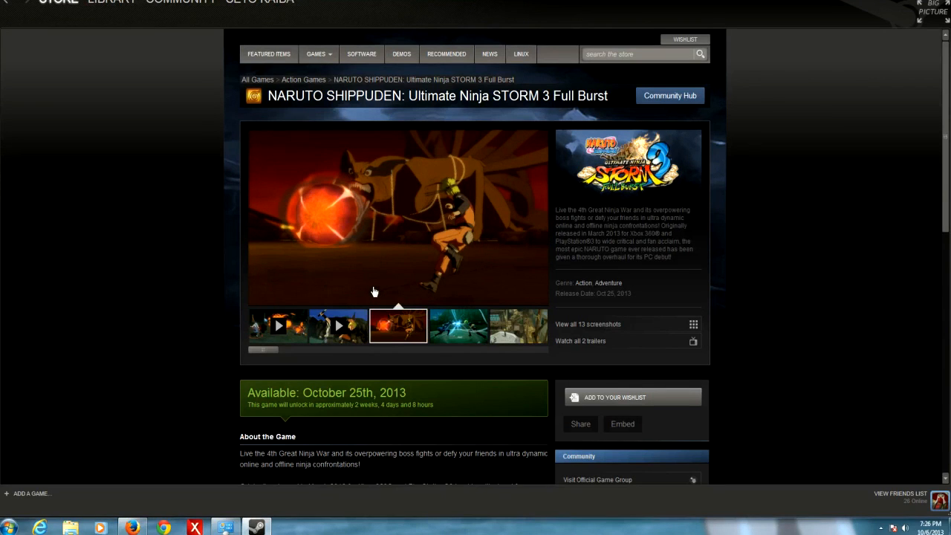
mouse_move(444, 249)
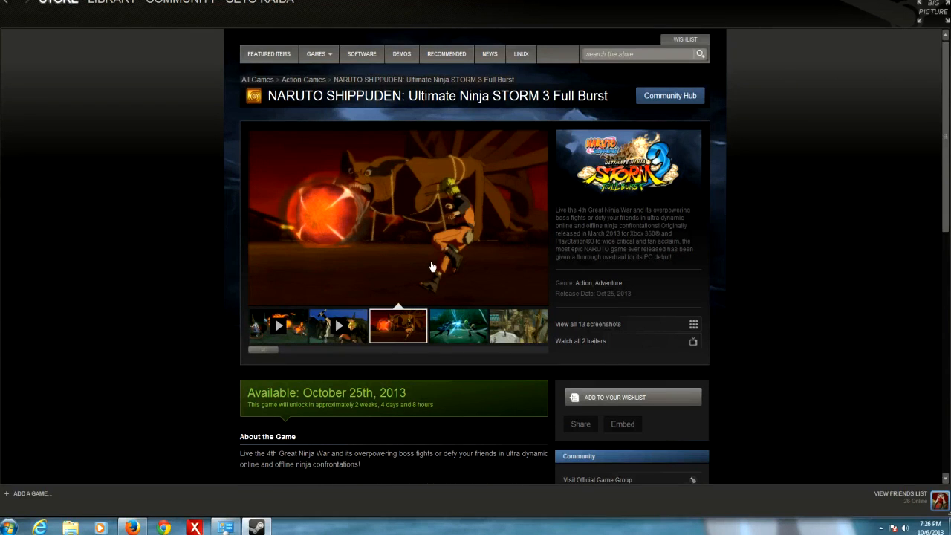
mouse_move(425, 287)
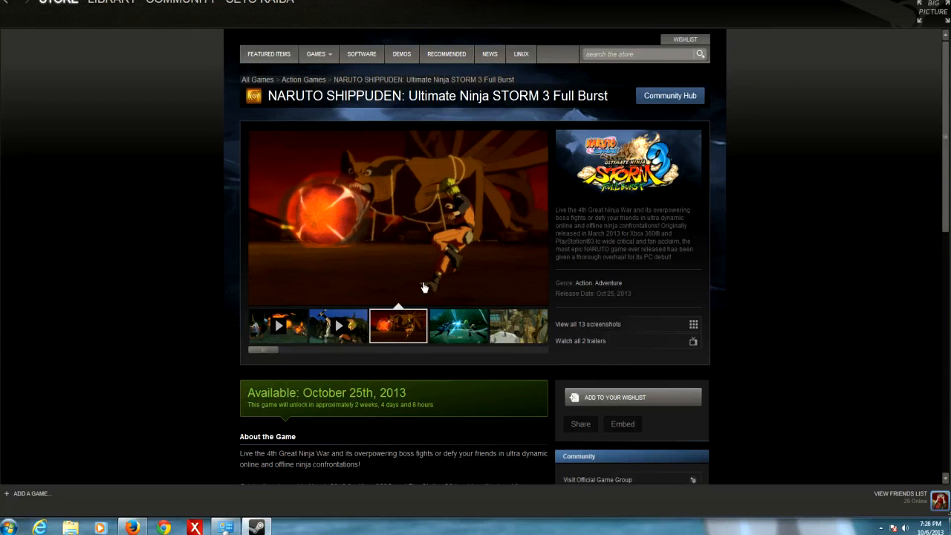
mouse_move(392, 282)
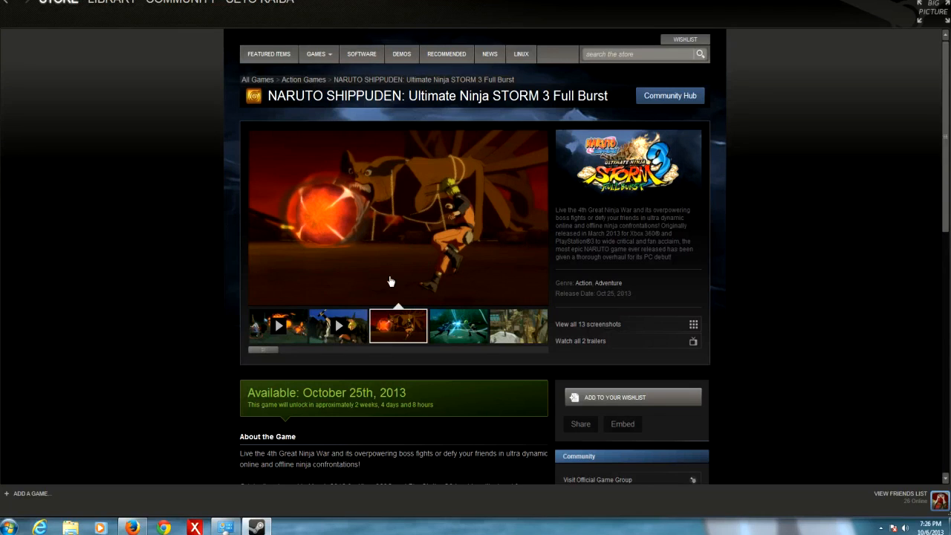
mouse_move(152, 18)
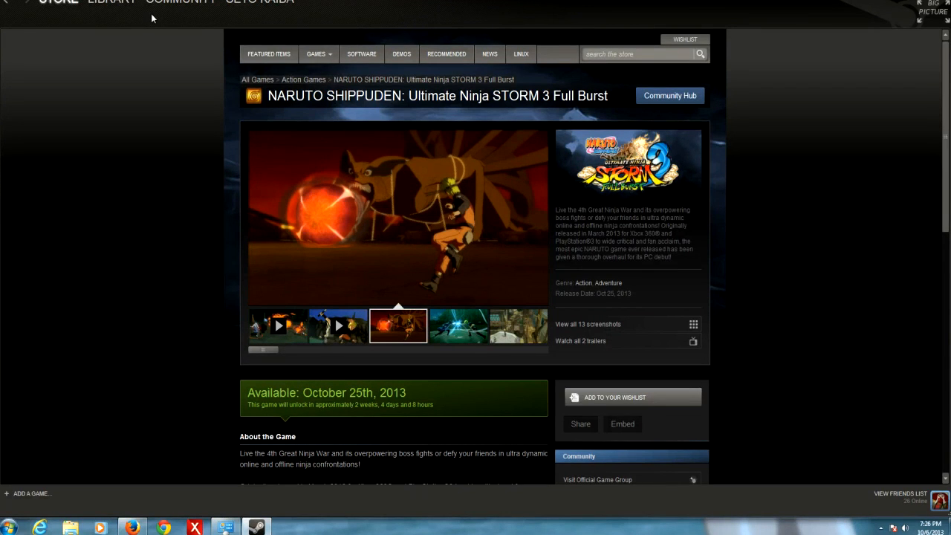
mouse_move(191, 48)
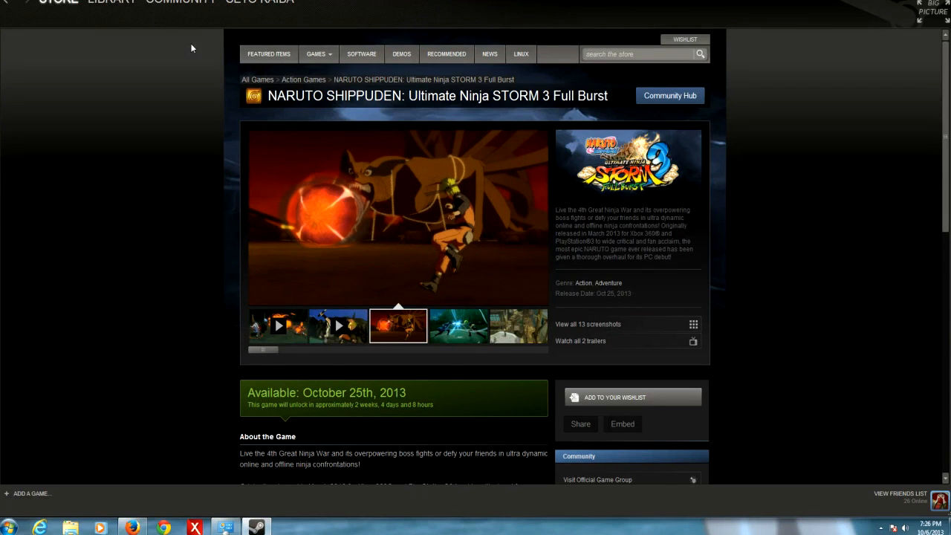
scroll("down", 3)
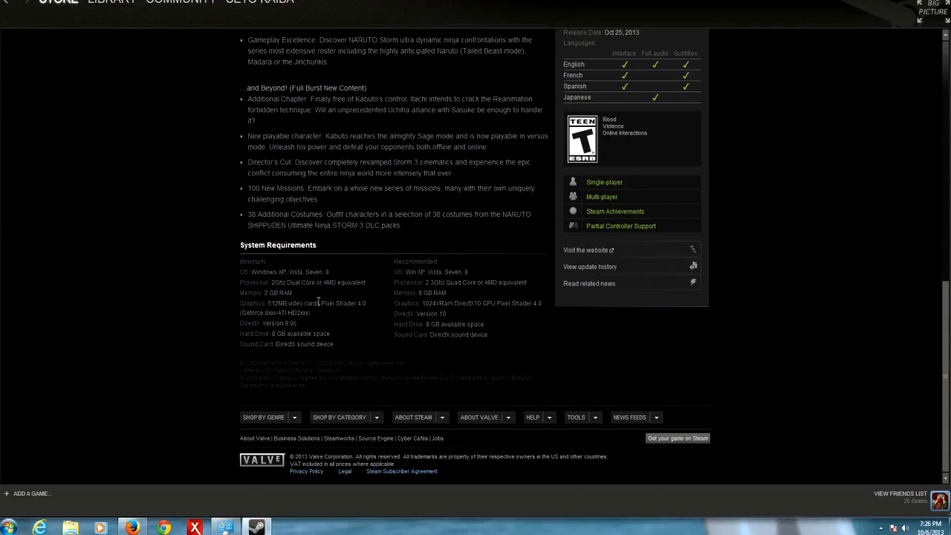
mouse_move(357, 321)
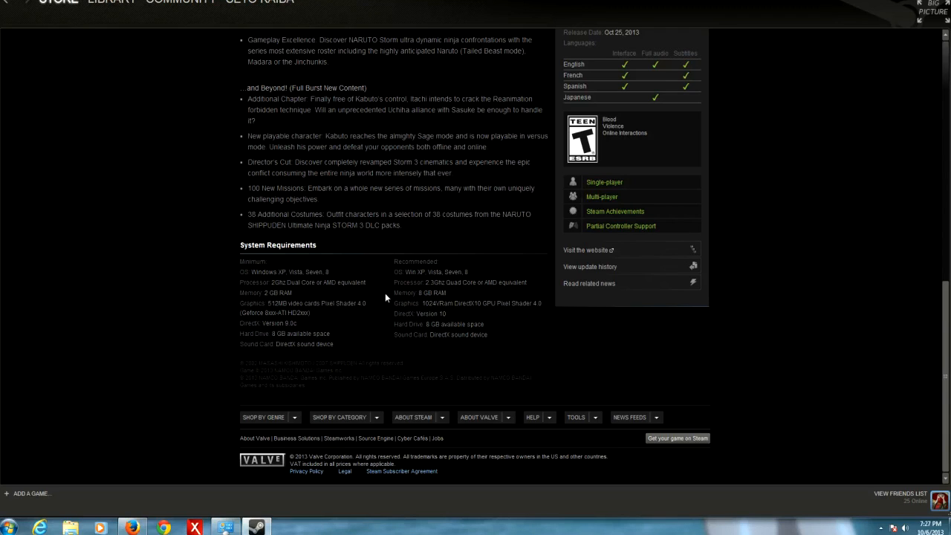
mouse_move(401, 239)
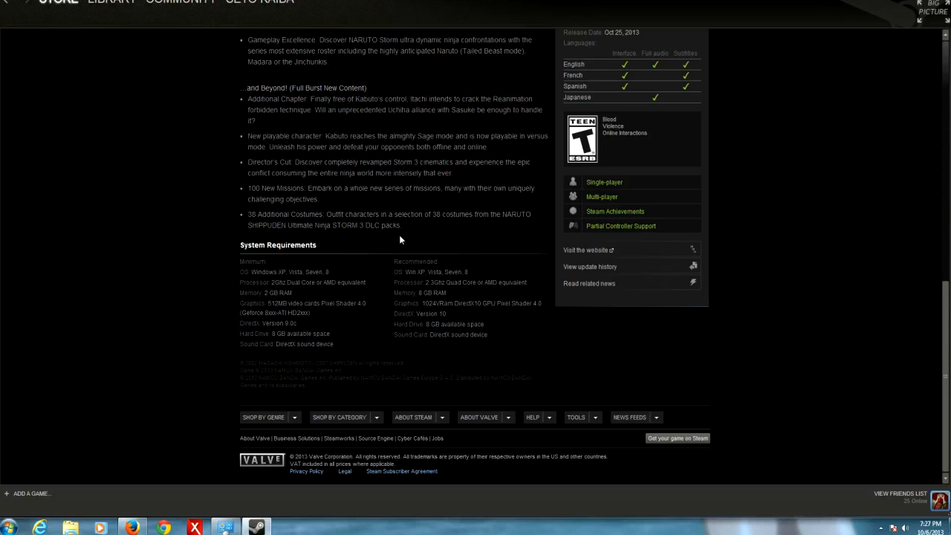
scroll("up", 3)
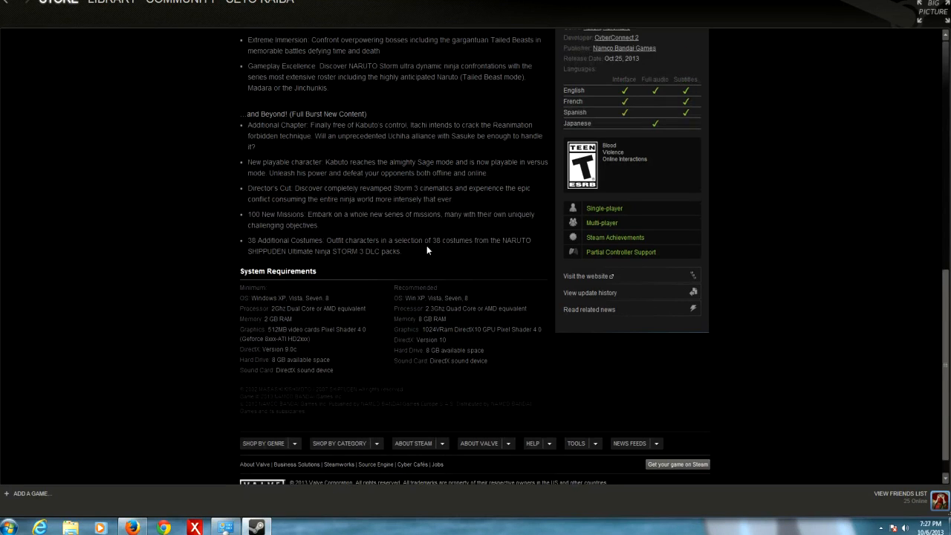
scroll("up", 3)
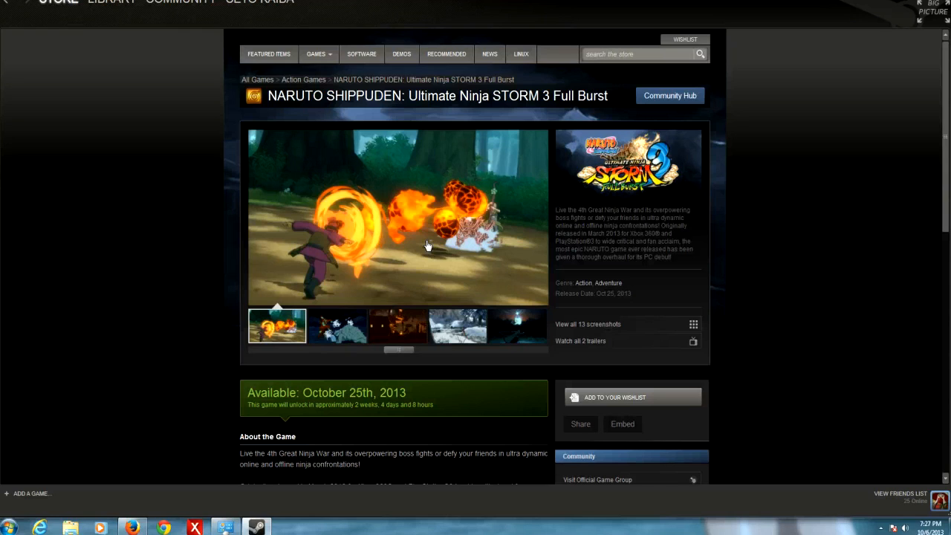
mouse_move(349, 149)
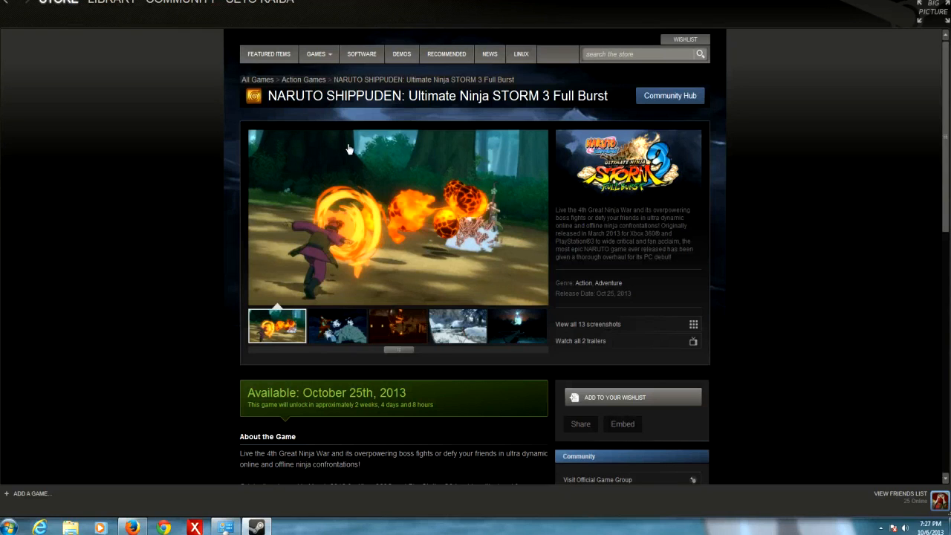
mouse_move(355, 207)
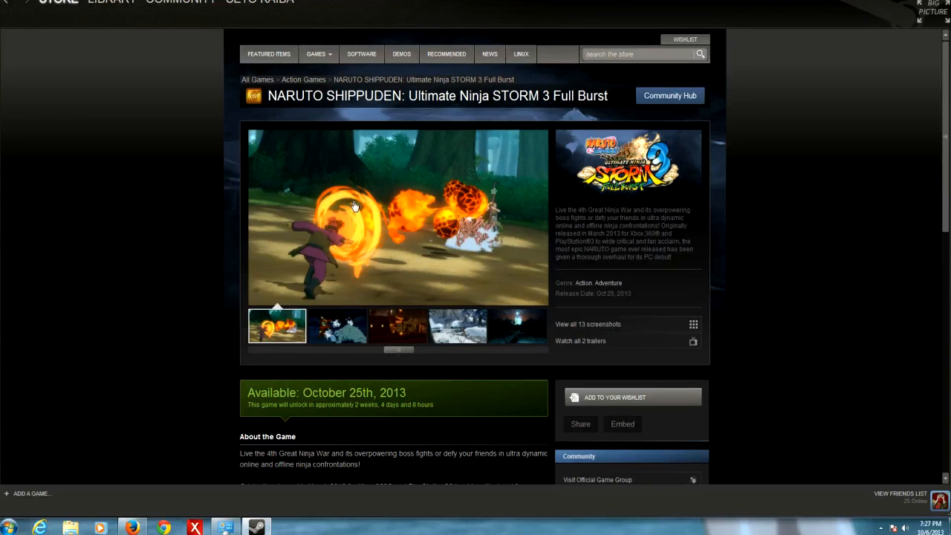